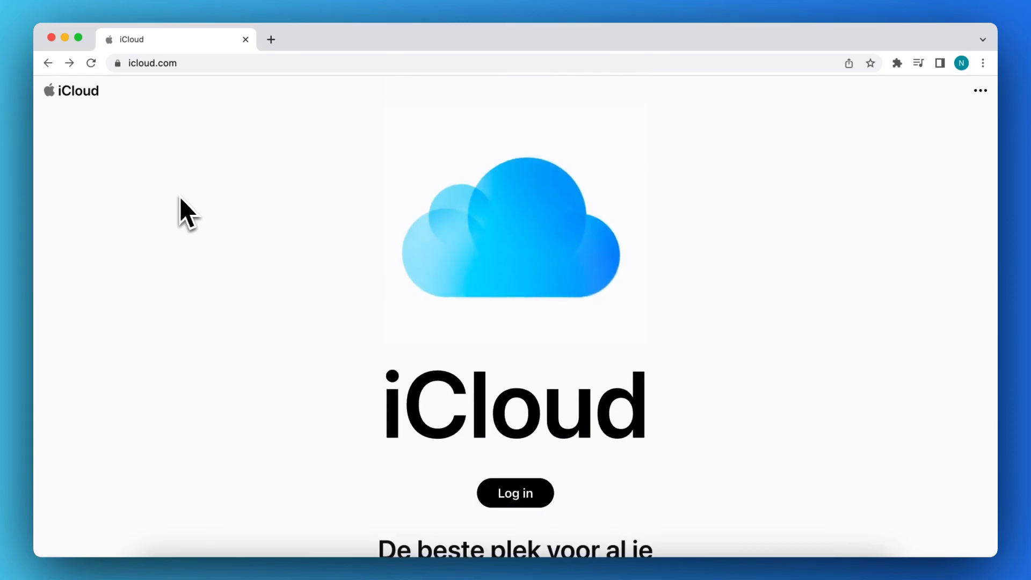
- Log in from the iCloud welcome page to bring up the Apple ID sign-in form
left_click(515, 493)
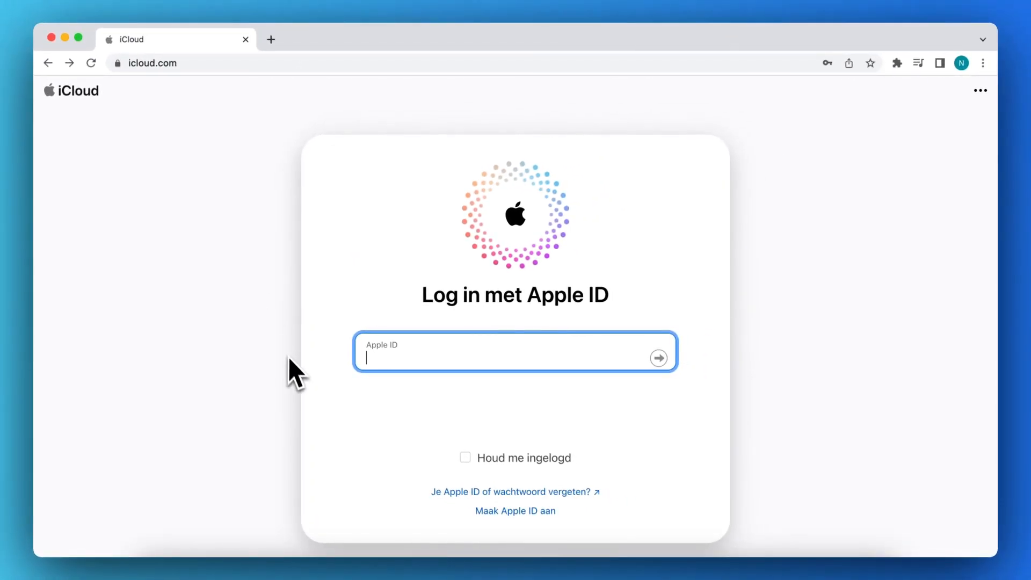
mouse_move(359, 367)
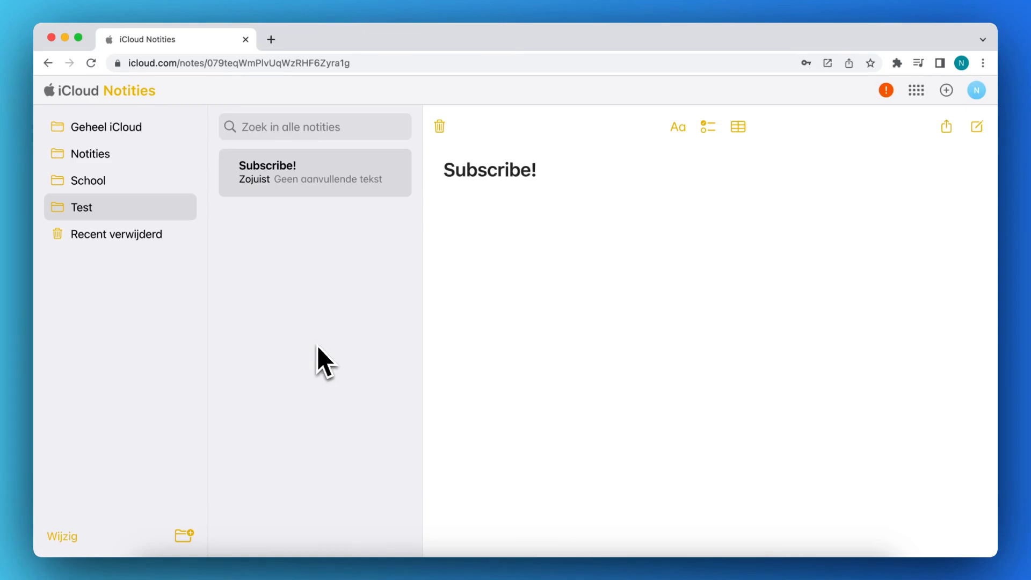
mouse_move(431, 208)
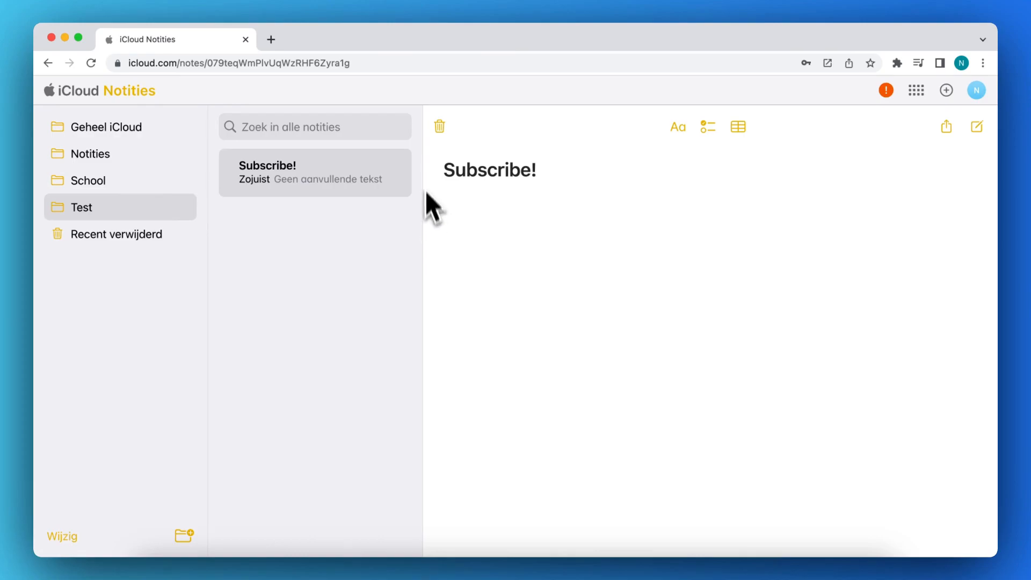
mouse_move(447, 257)
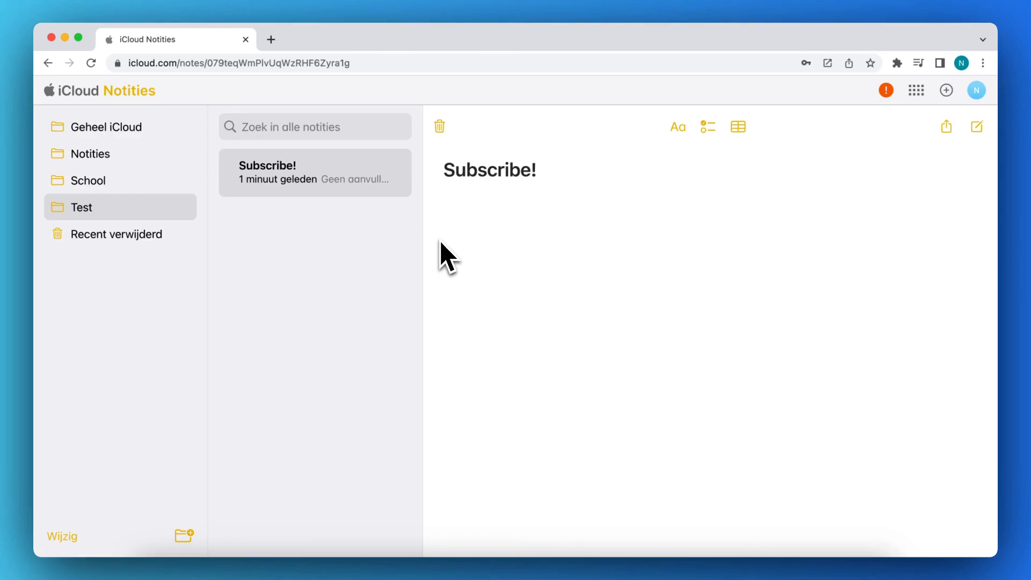
mouse_move(467, 265)
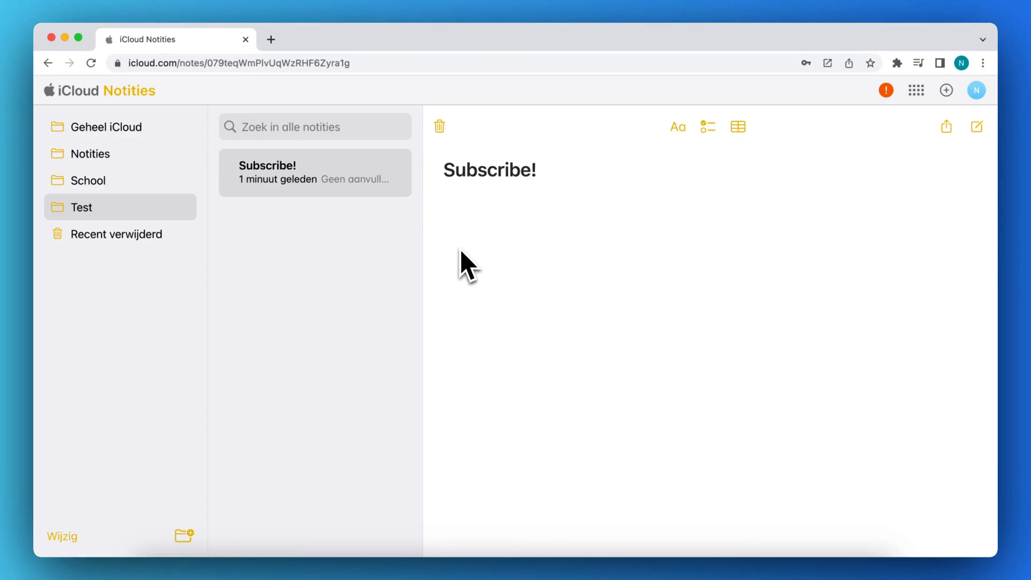